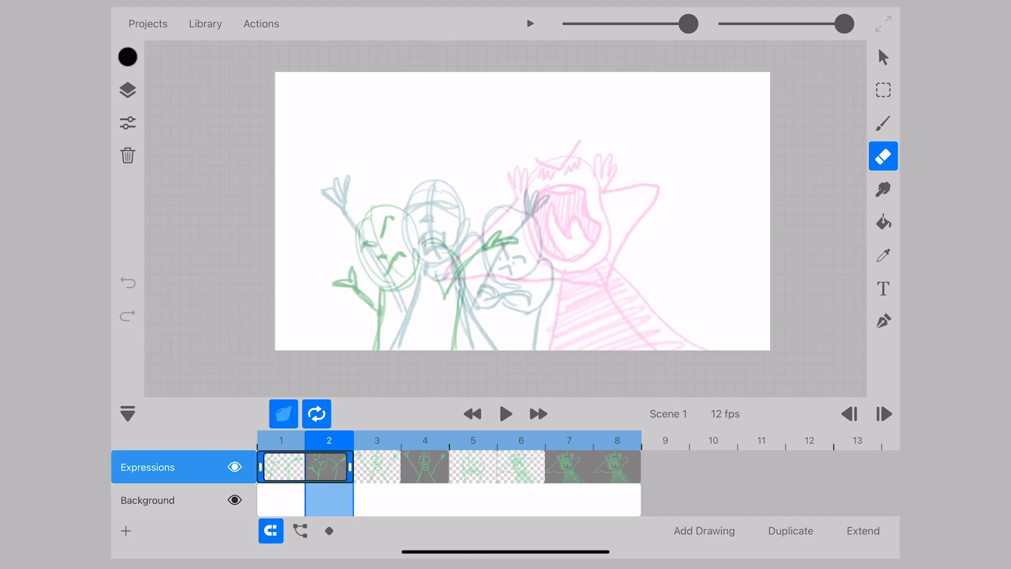
# Enable onion skin and view frame 5 of the Expressions animation
pyautogui.click(282, 413)
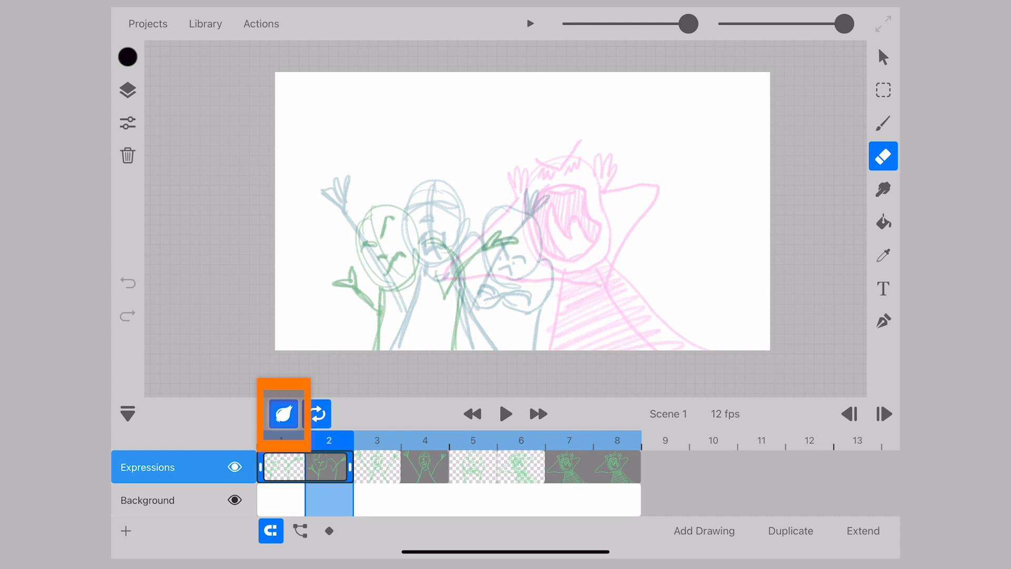
pyautogui.click(282, 413)
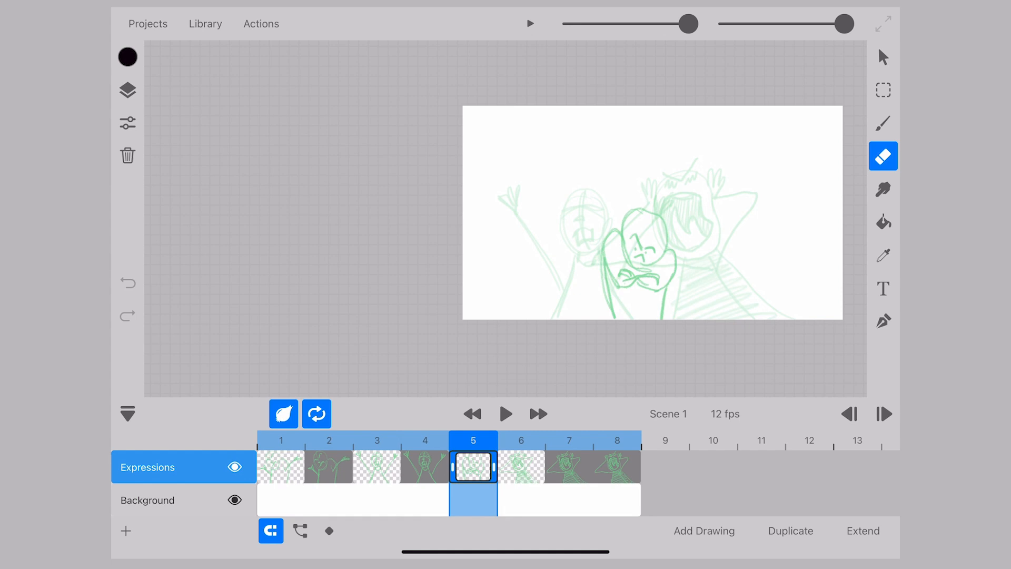
# Set the previous-frames onion skin tint to purple
pyautogui.click(283, 413)
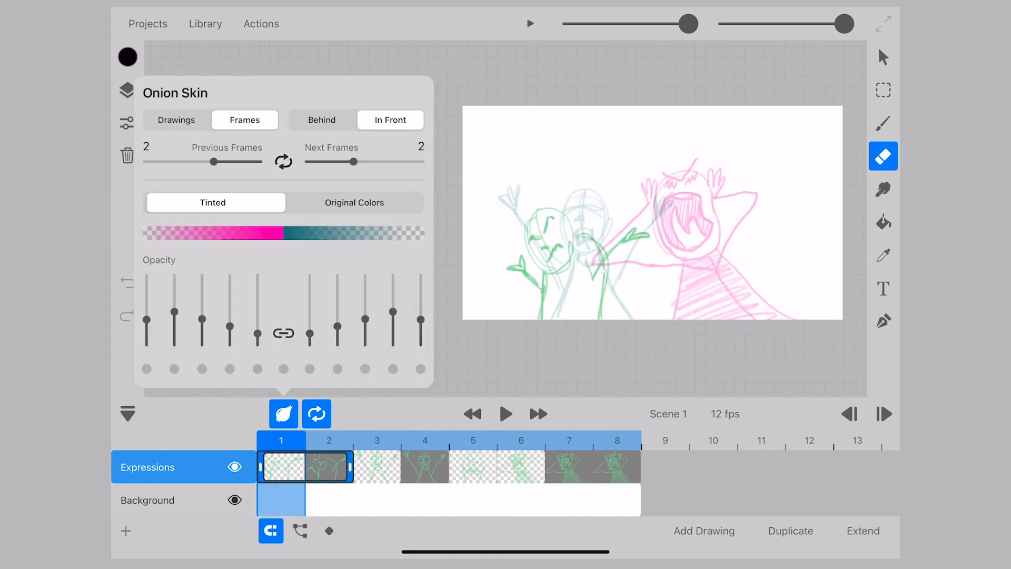
pyautogui.click(127, 58)
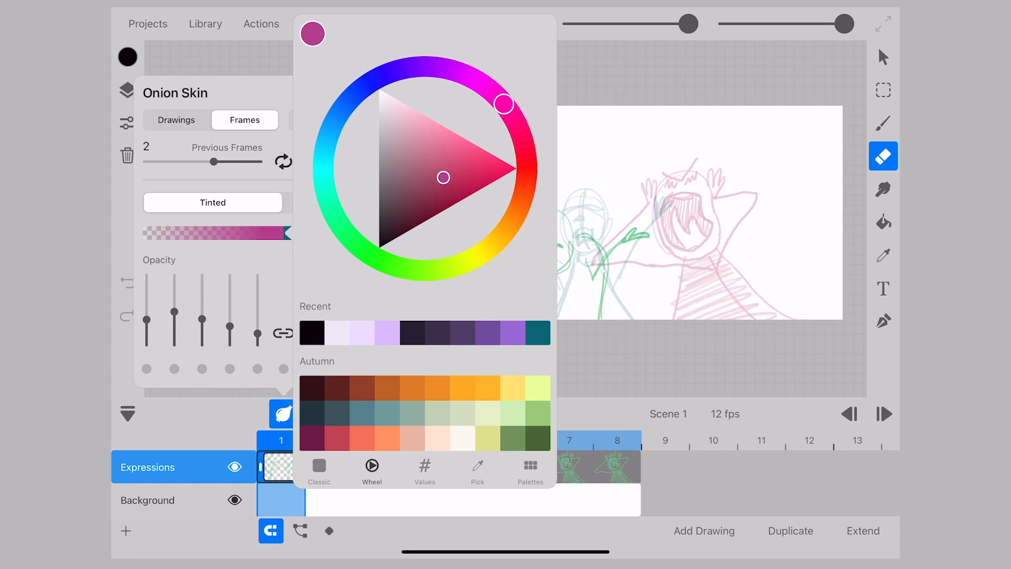
pyautogui.moveTo(502, 104); pyautogui.dragTo(526, 178)
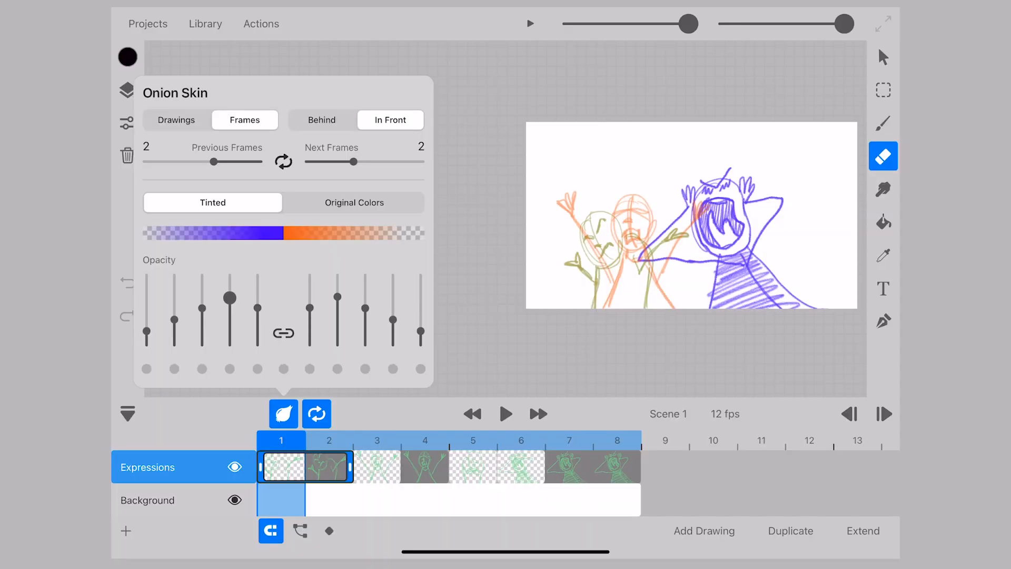
# Close the Onion Skin settings panel
pyautogui.click(282, 333)
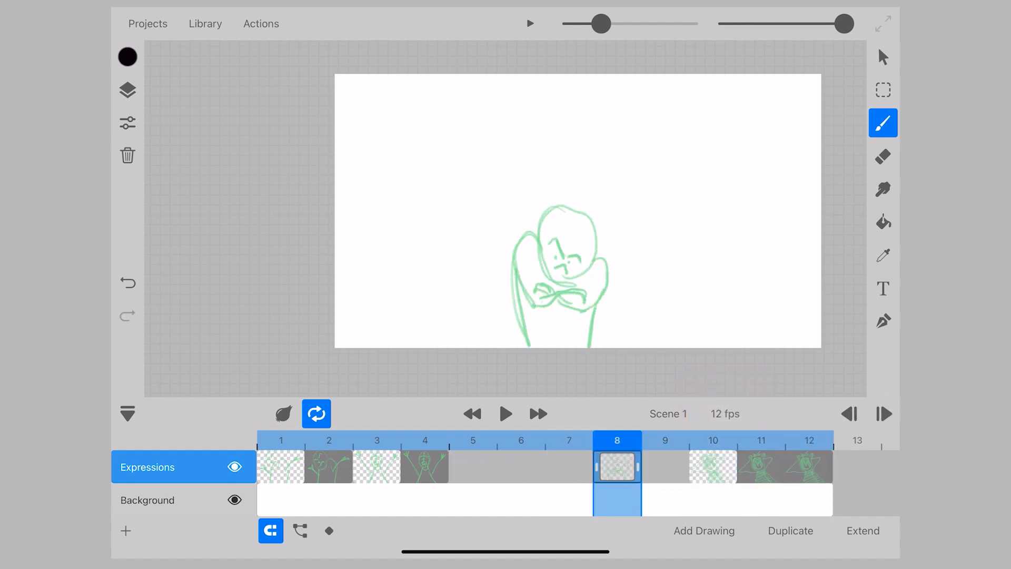
# Re-enable onion skin while on empty frame 3
pyautogui.click(424, 466)
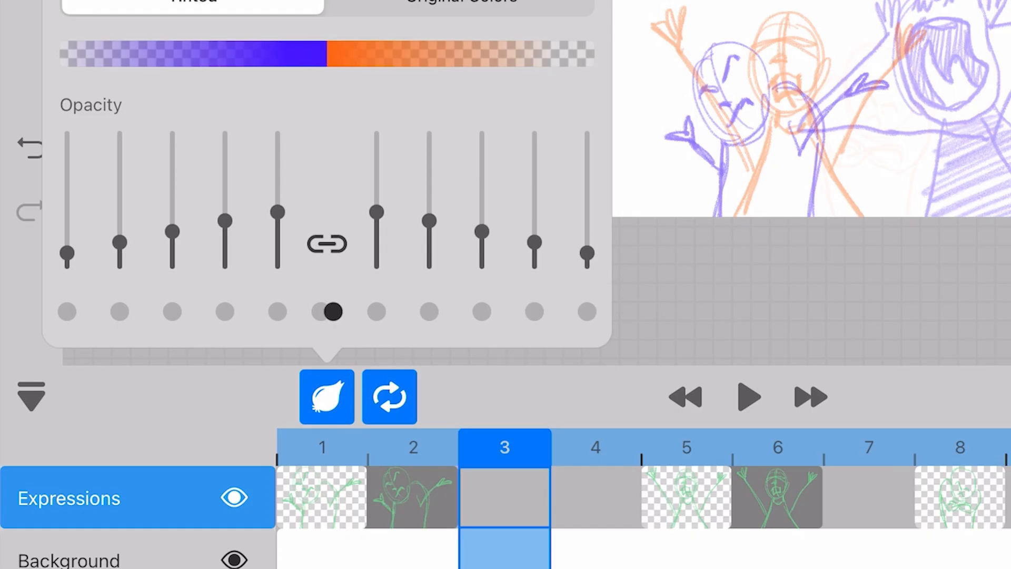
# Show five previous and five next onion skin frames, with out-of-pegs mode on
pyautogui.click(504, 497)
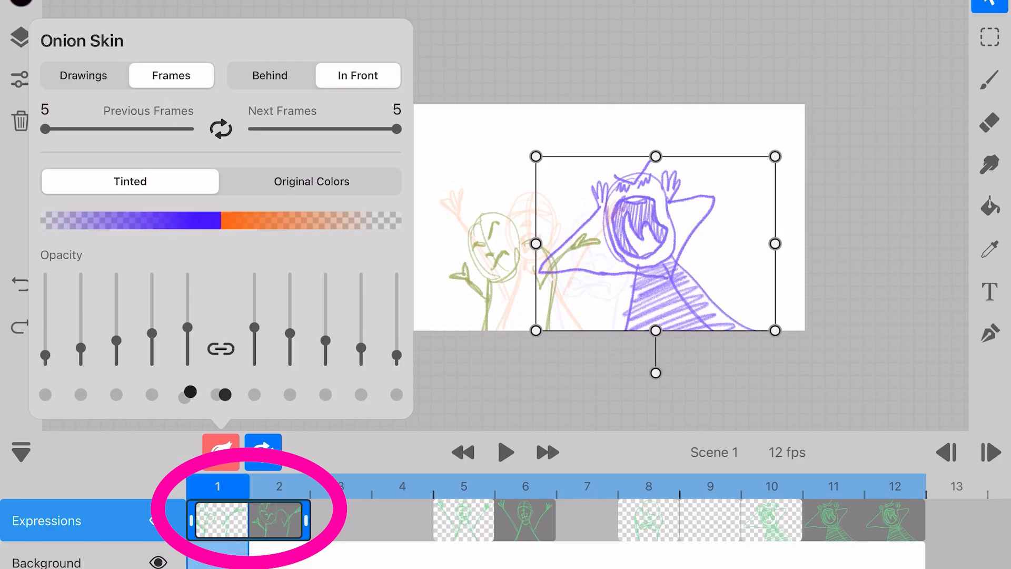
pyautogui.click(223, 394)
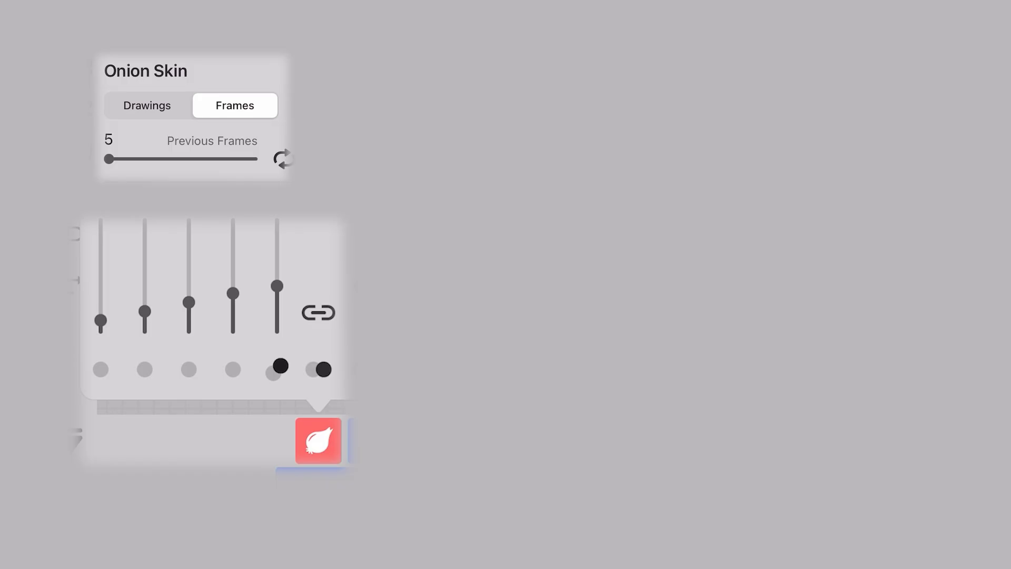
# Sketch on frame 3 with the Brush and cut previous onion frames to one
pyautogui.click(278, 368)
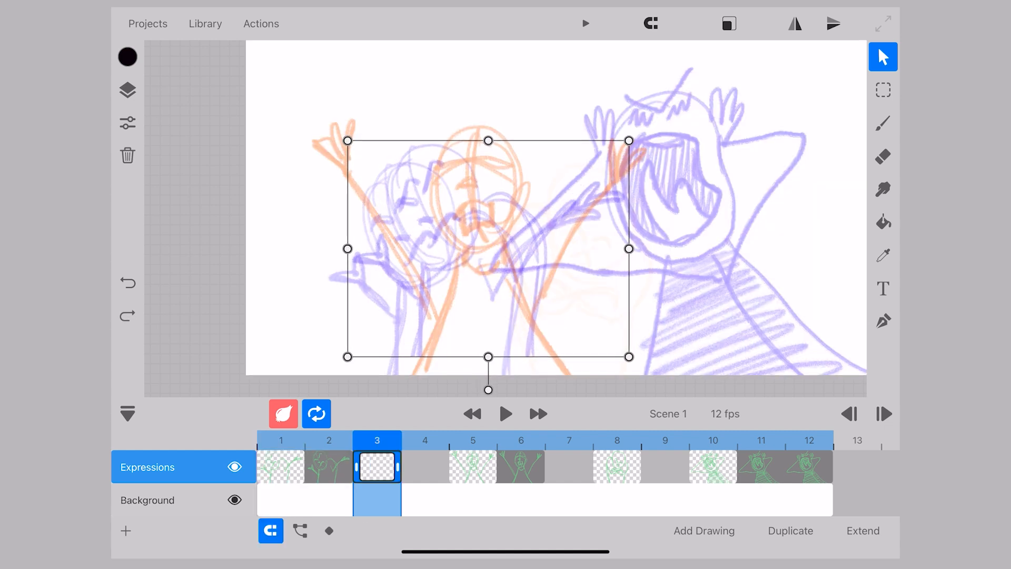
pyautogui.click(882, 122)
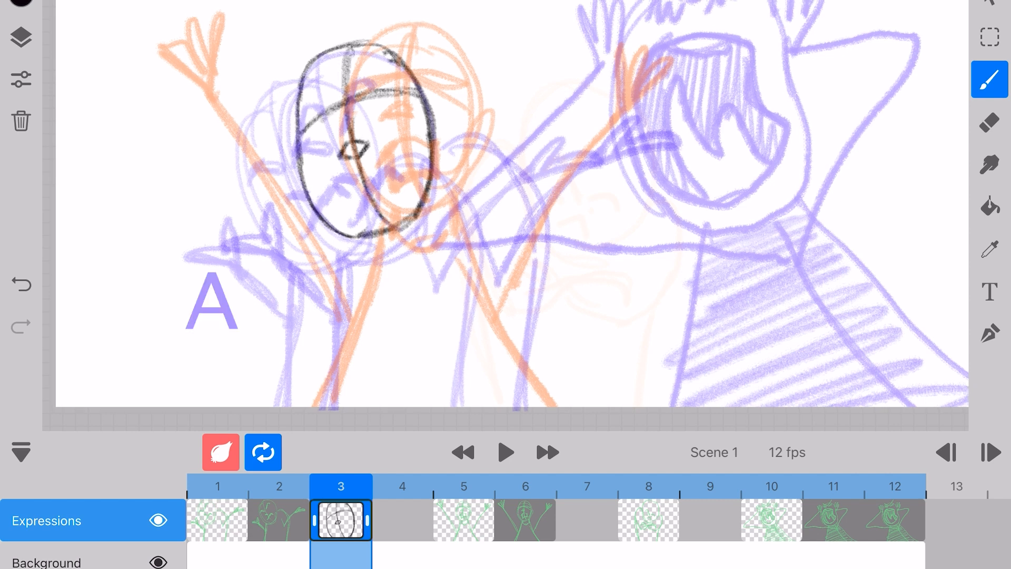
pyautogui.click(220, 451)
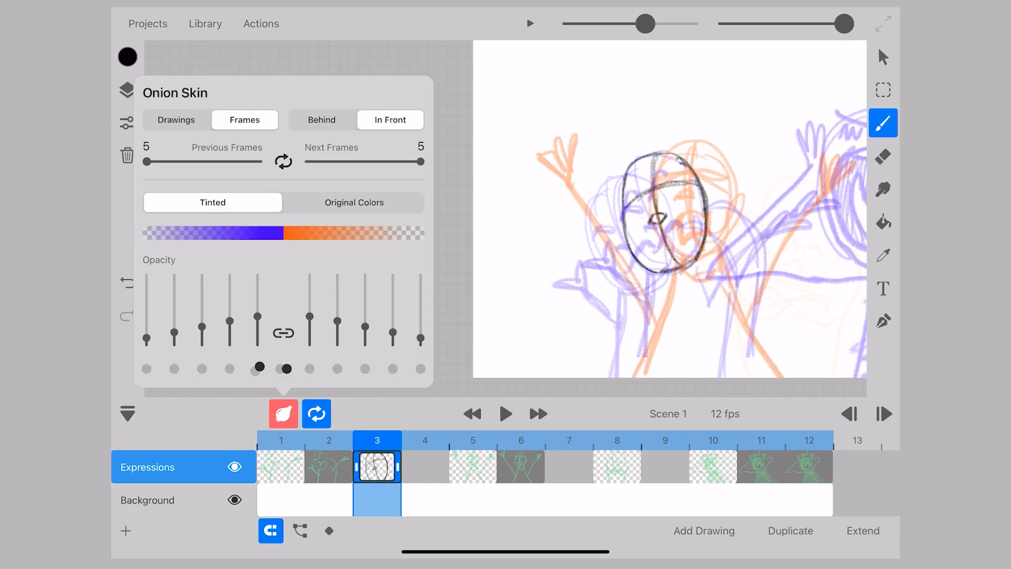
pyautogui.moveTo(418, 161); pyautogui.dragTo(239, 161)
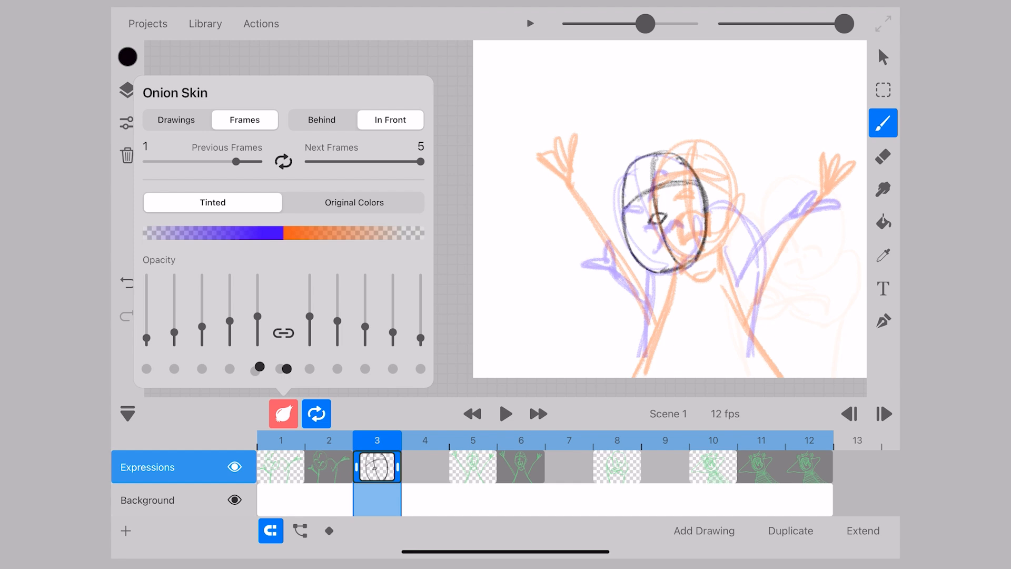